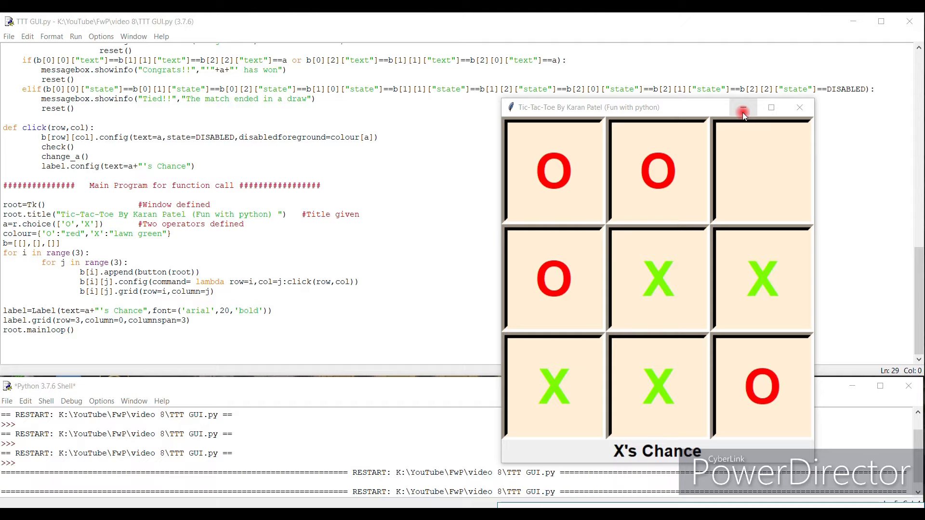
Minimize the finished Tic-Tac-Toe window so the TTT GUI.py editor shows the script.
click(743, 107)
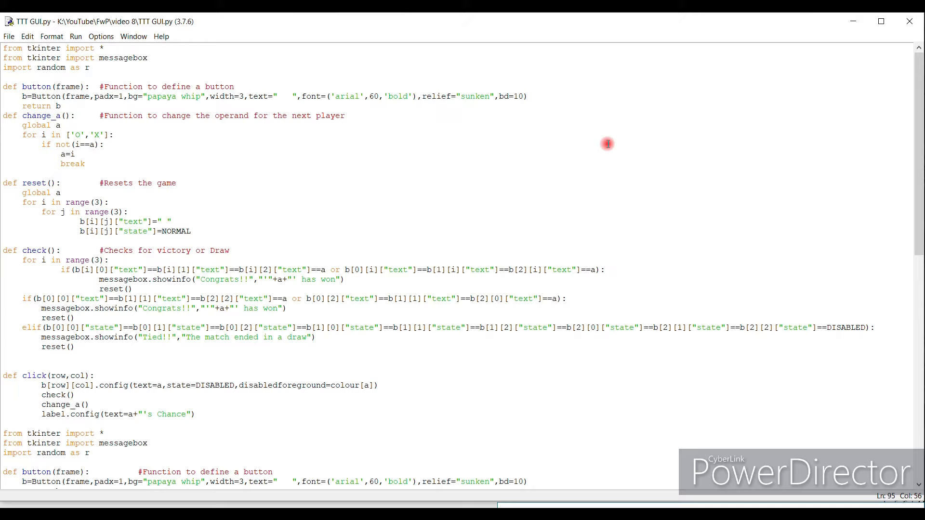
mouse_move(472, 503)
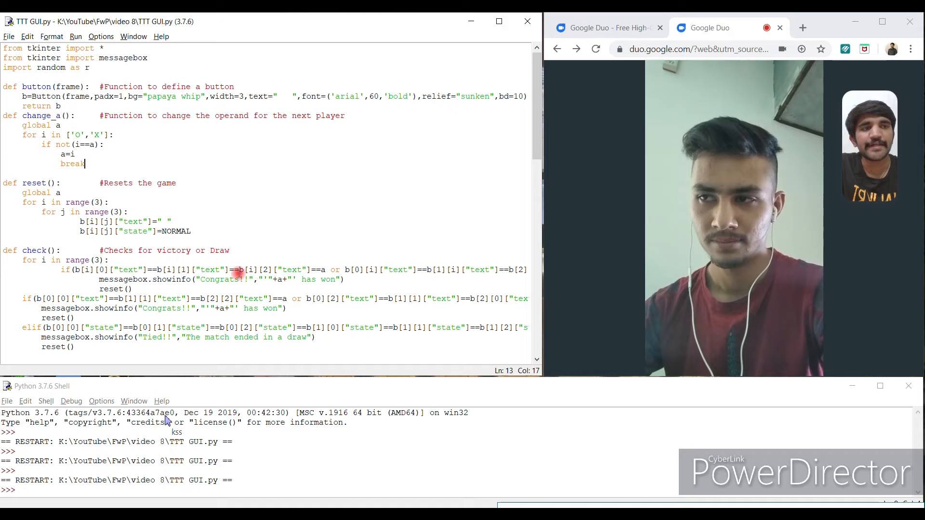
mouse_move(708, 254)
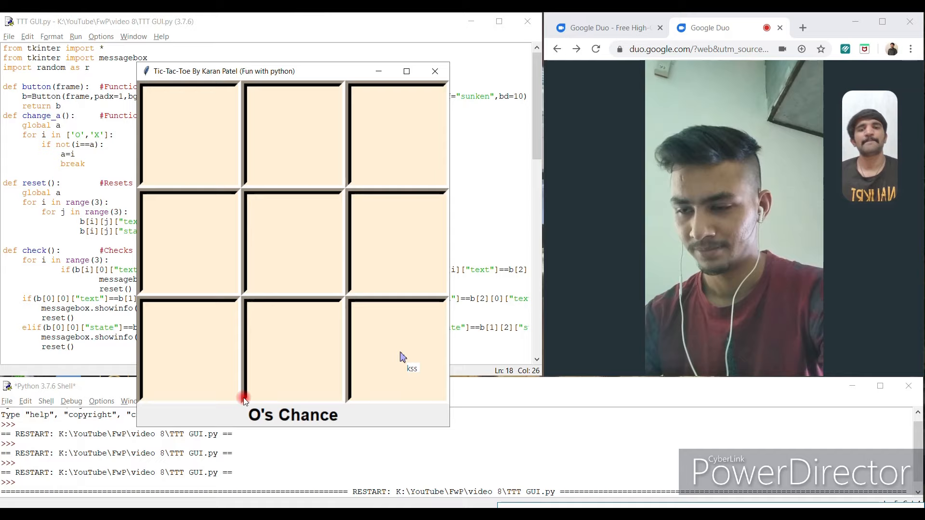
Alternate O and X moves until O completes the bottom row and the Congrats!! box appears.
click(398, 351)
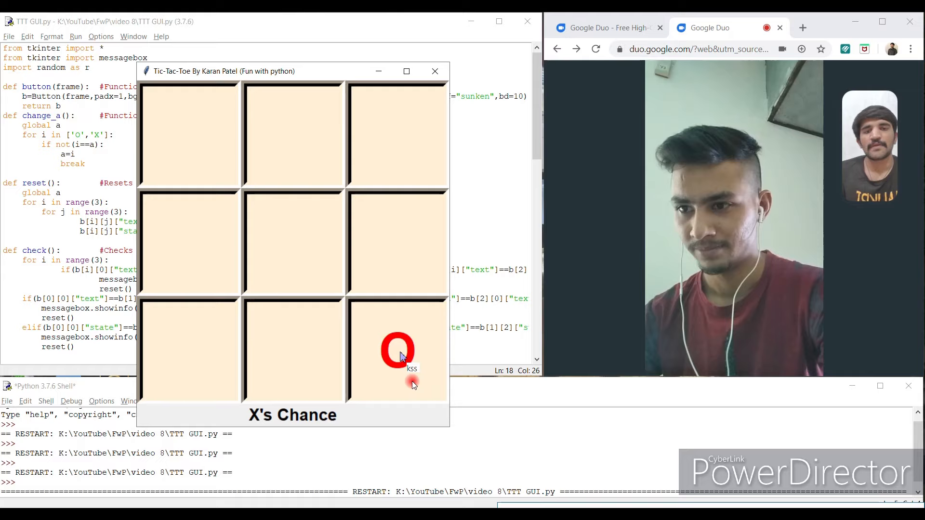
click(293, 243)
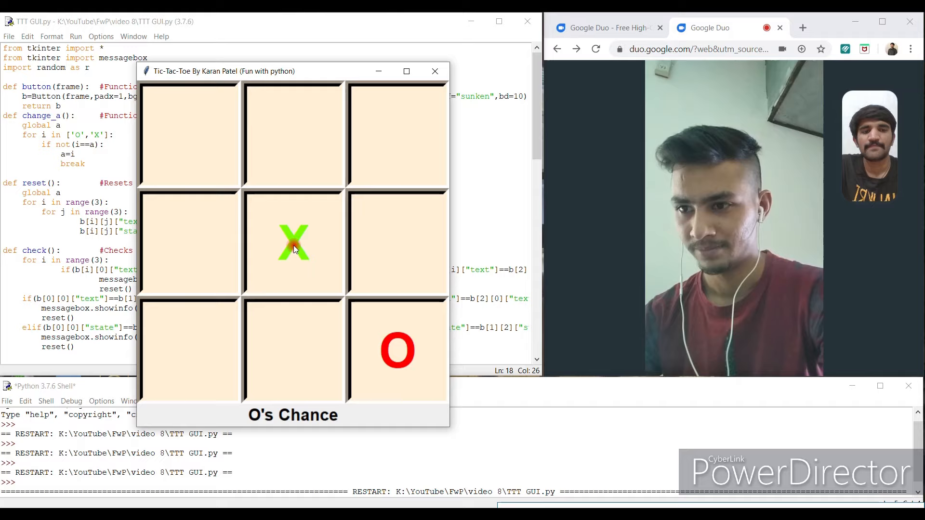
mouse_move(301, 244)
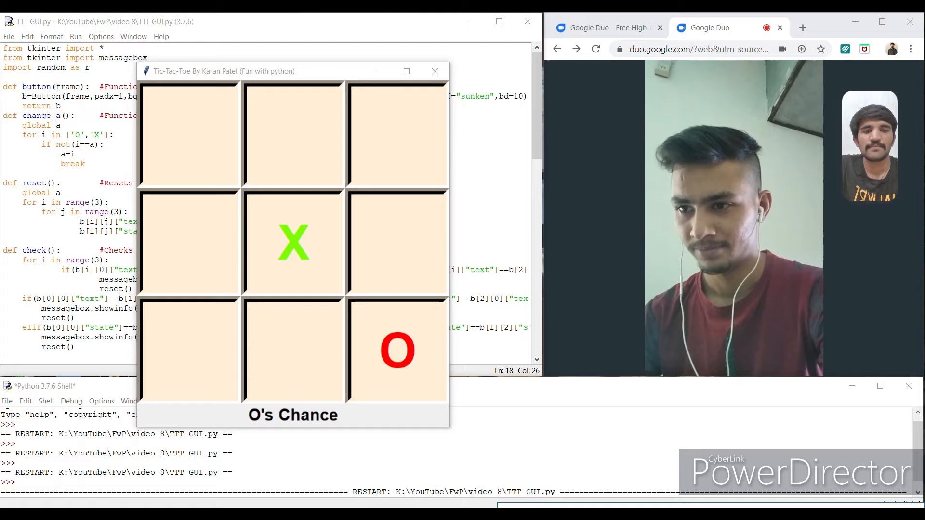
click(189, 350)
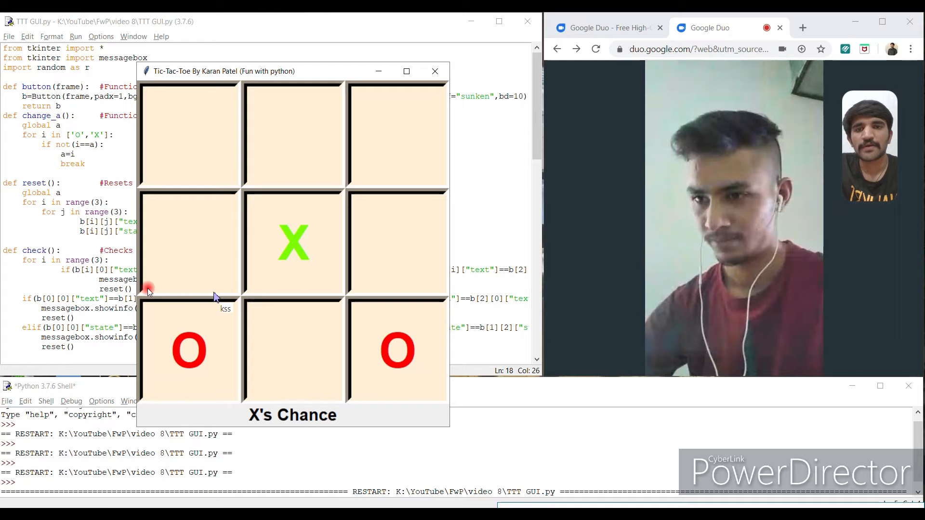
click(397, 134)
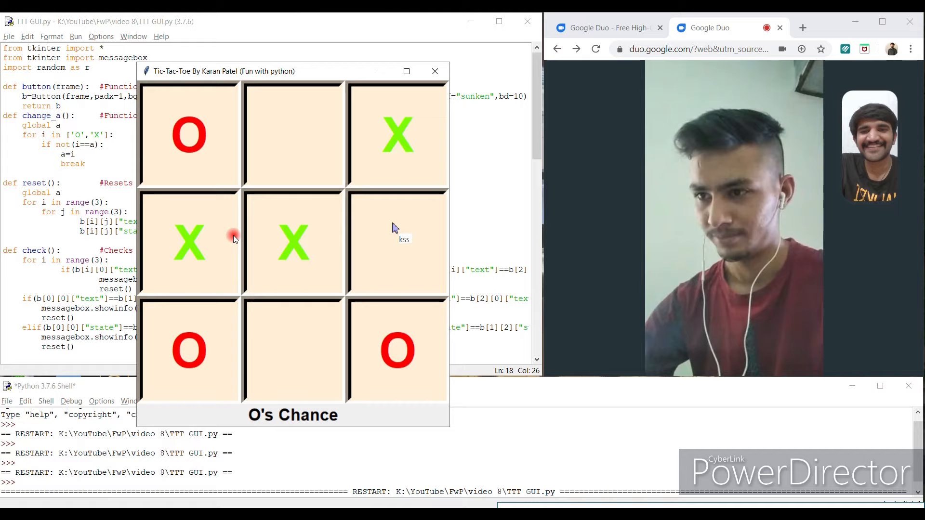
click(293, 351)
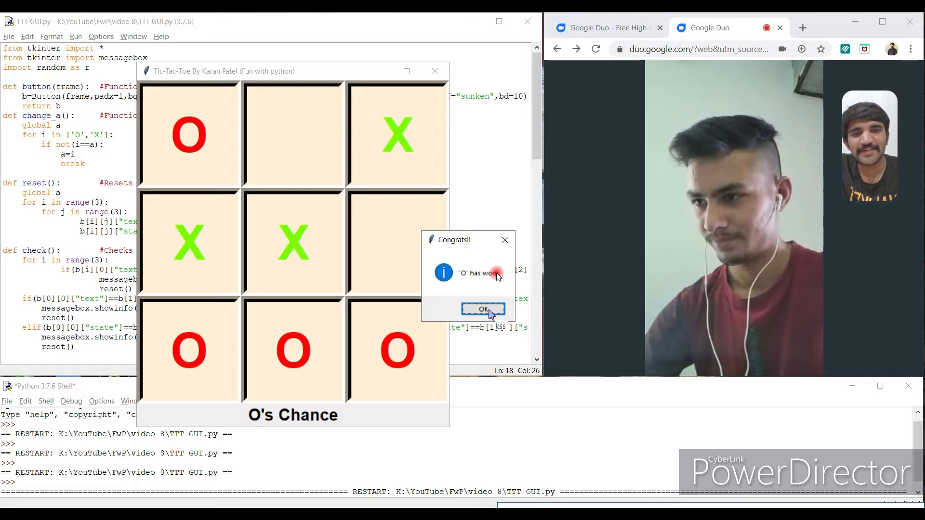
Dismiss the Congrats!! message so the board resets with O's Chance shown.
click(483, 309)
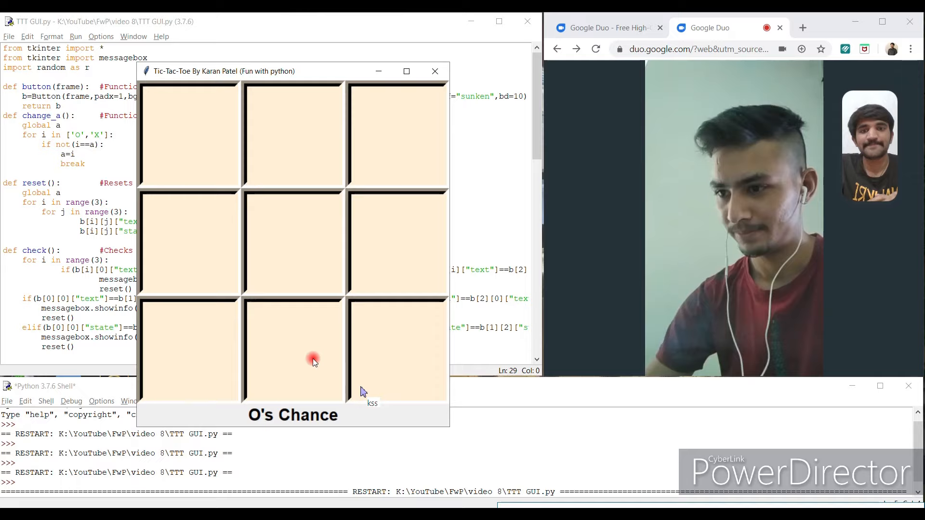
Play a full second round filling all nine squares so it ends in a Tied!! draw and resets.
click(397, 135)
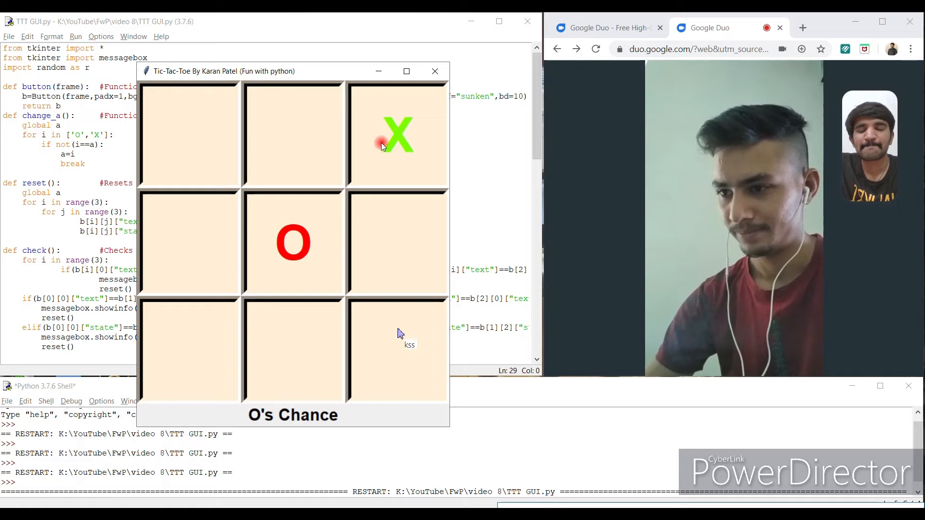
mouse_move(273, 373)
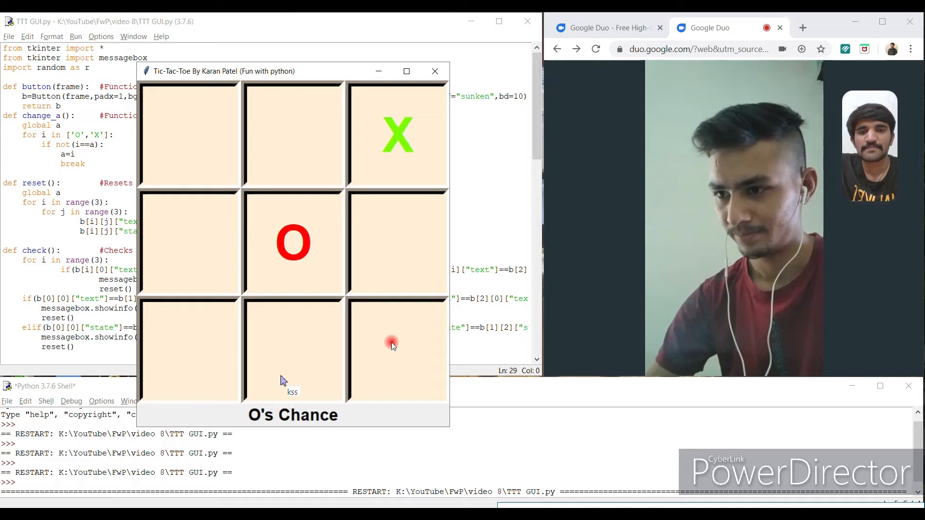
click(397, 351)
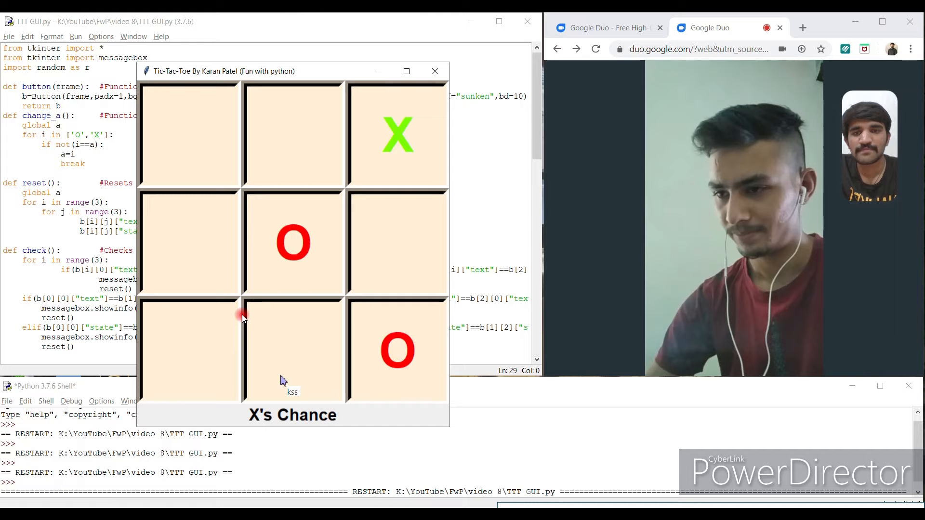
click(189, 136)
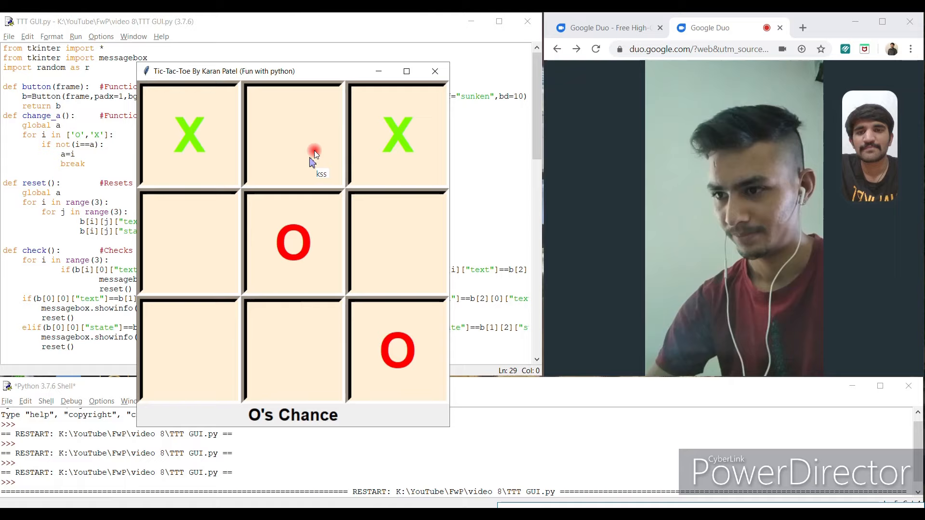
click(293, 135)
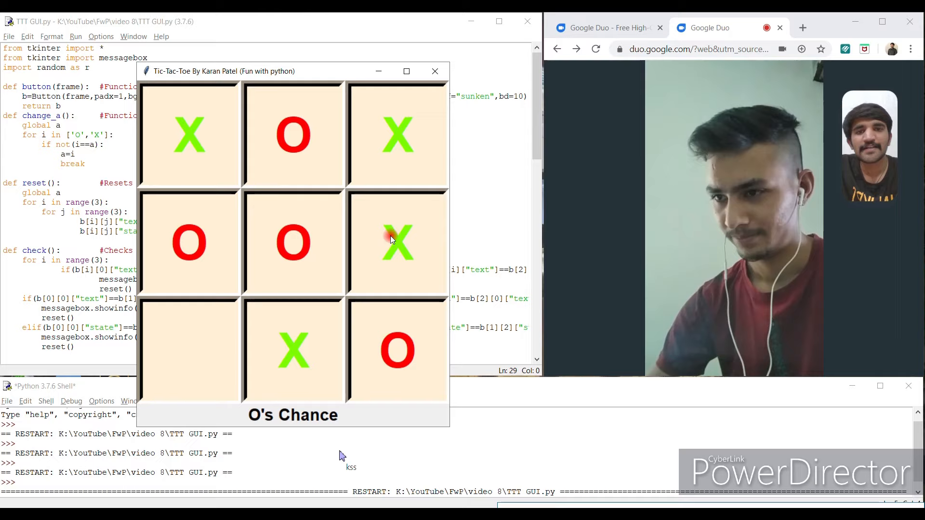
click(189, 351)
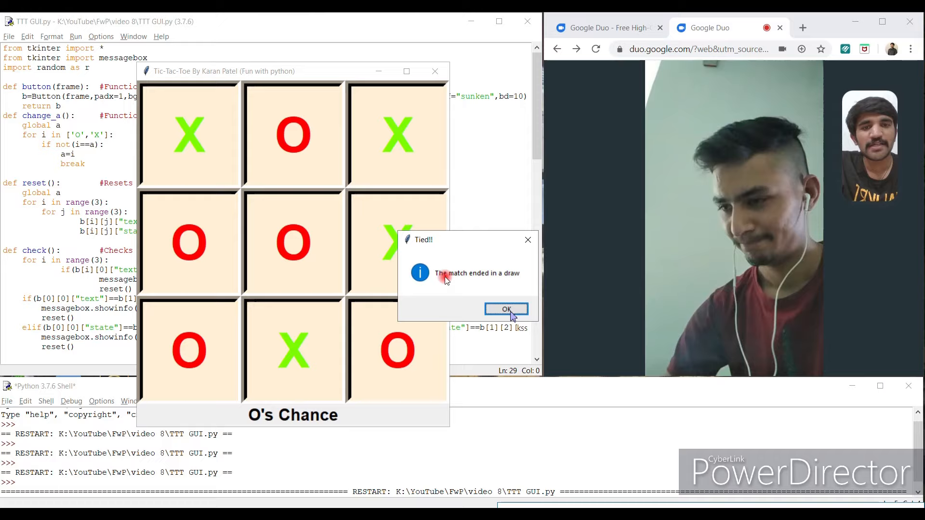
click(506, 309)
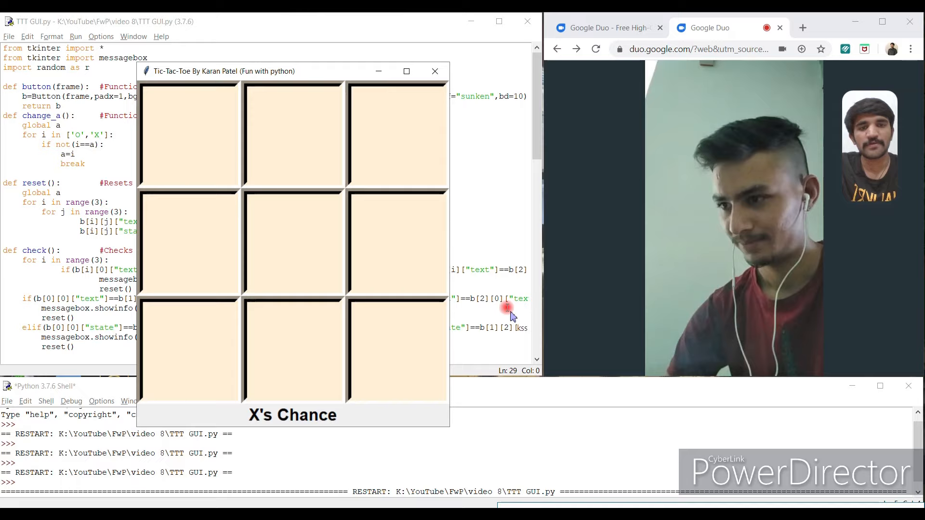
Clear the draw message and fill eight squares alternately, leaving bottom-right for X.
click(293, 242)
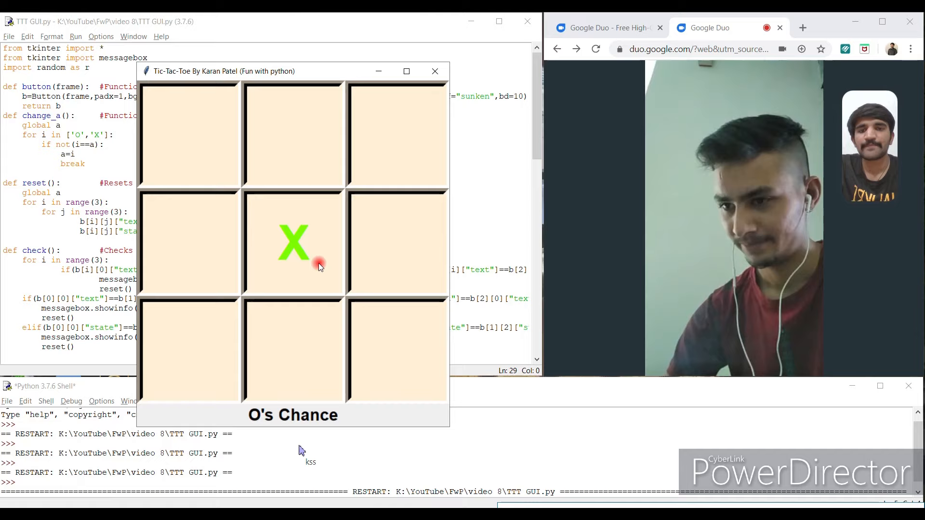
click(396, 135)
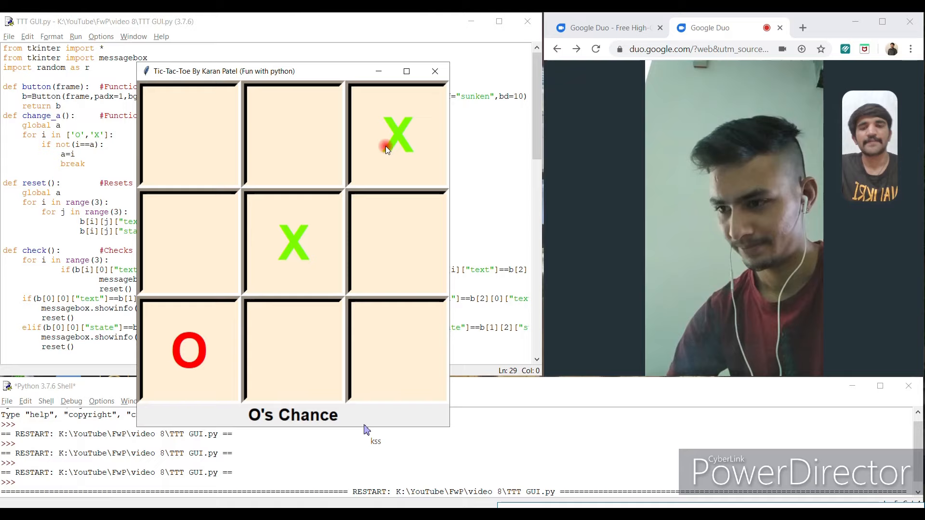
click(189, 136)
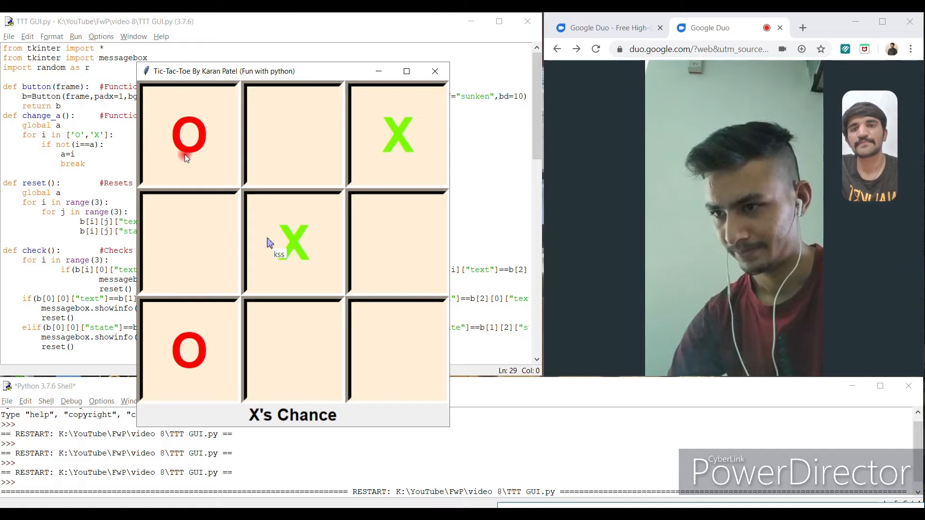
click(397, 243)
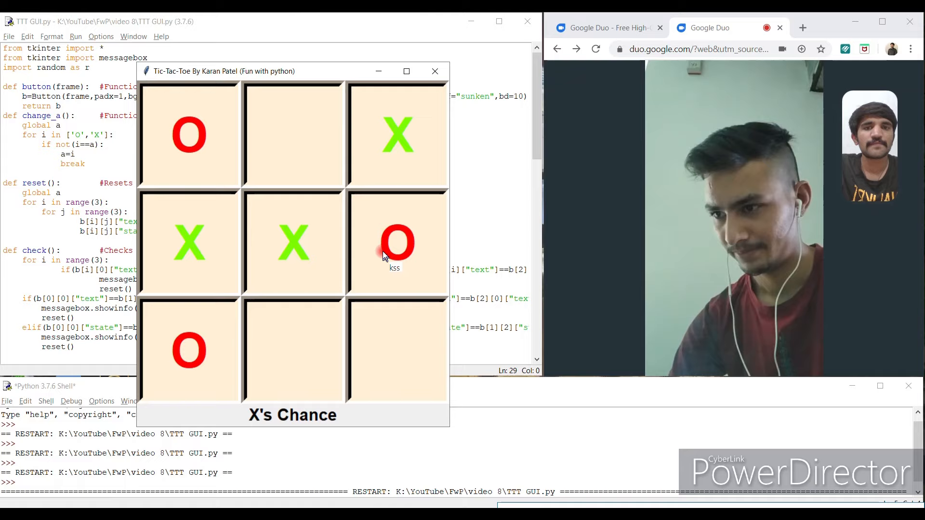
click(293, 350)
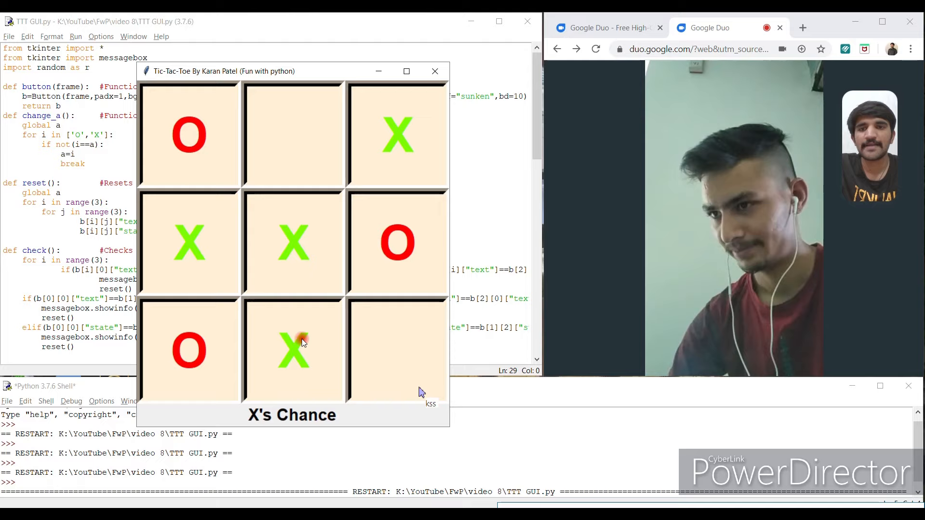
click(293, 135)
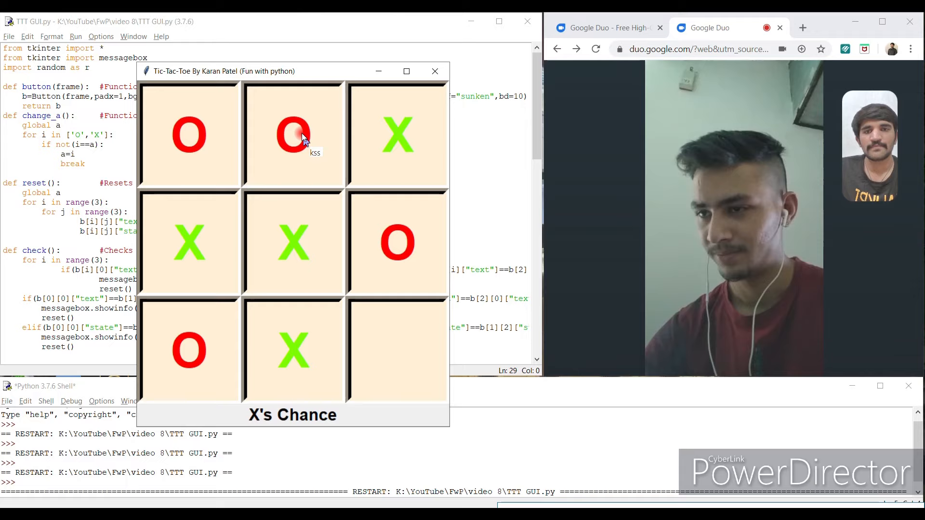
click(435, 71)
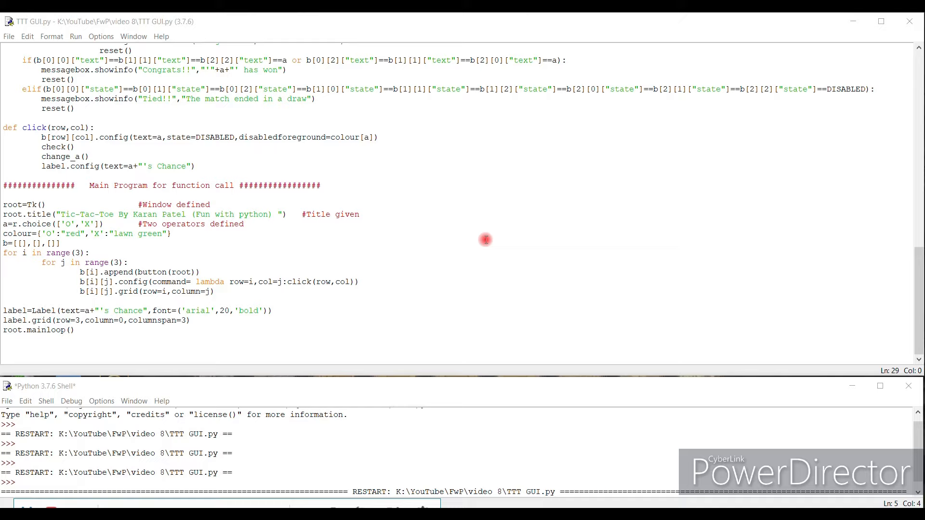
mouse_move(314, 233)
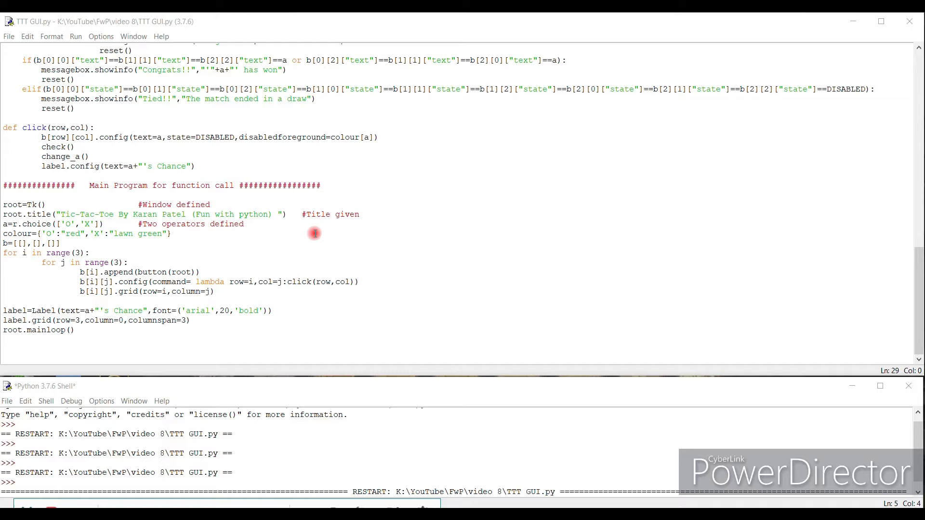